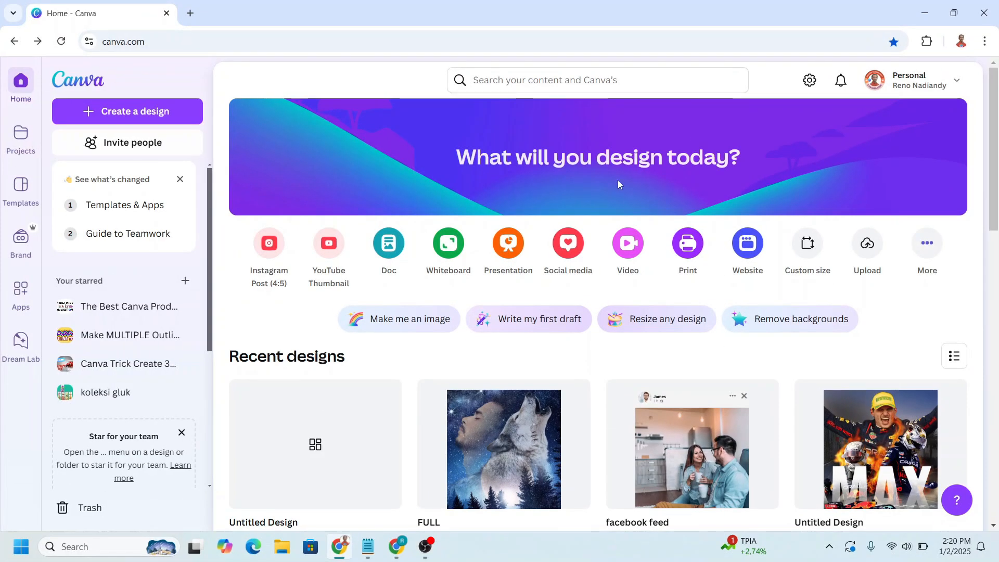
{"action": "mouse_move", "coordinate": [508, 243]}
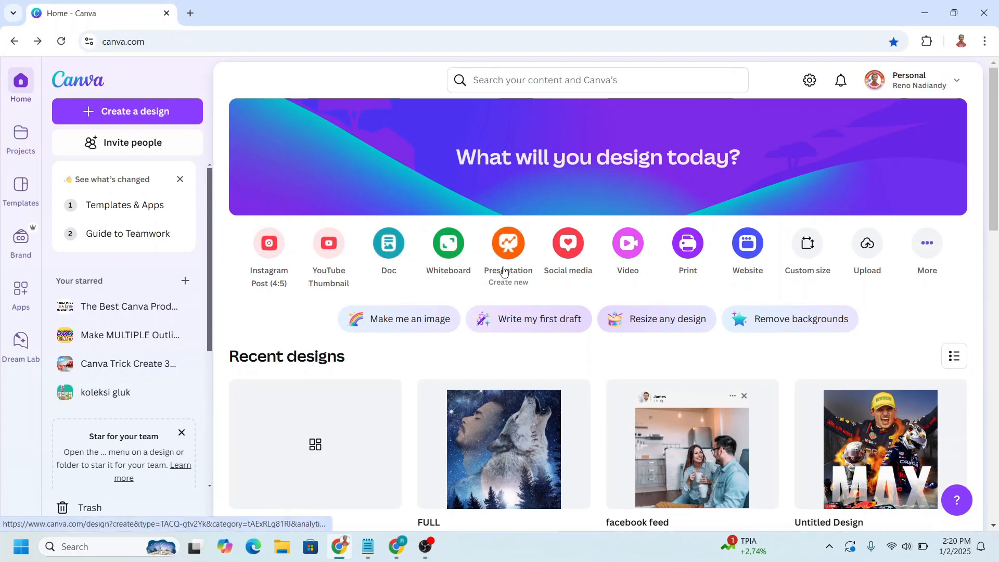
{"action": "mouse_move", "coordinate": [531, 255]}
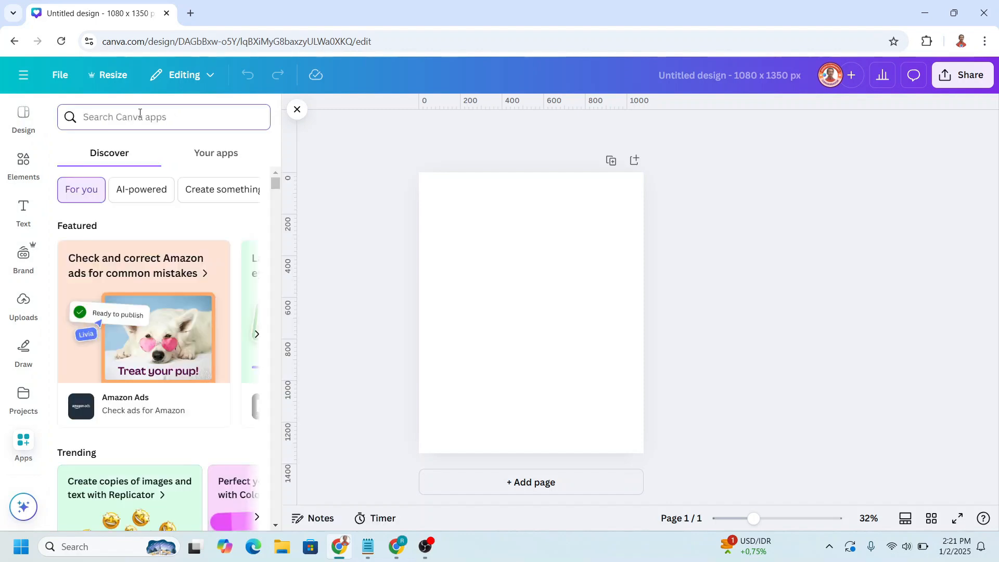
Step: Search apps for 'font' and launch FontStudio
{"action": "type", "text": "font"}
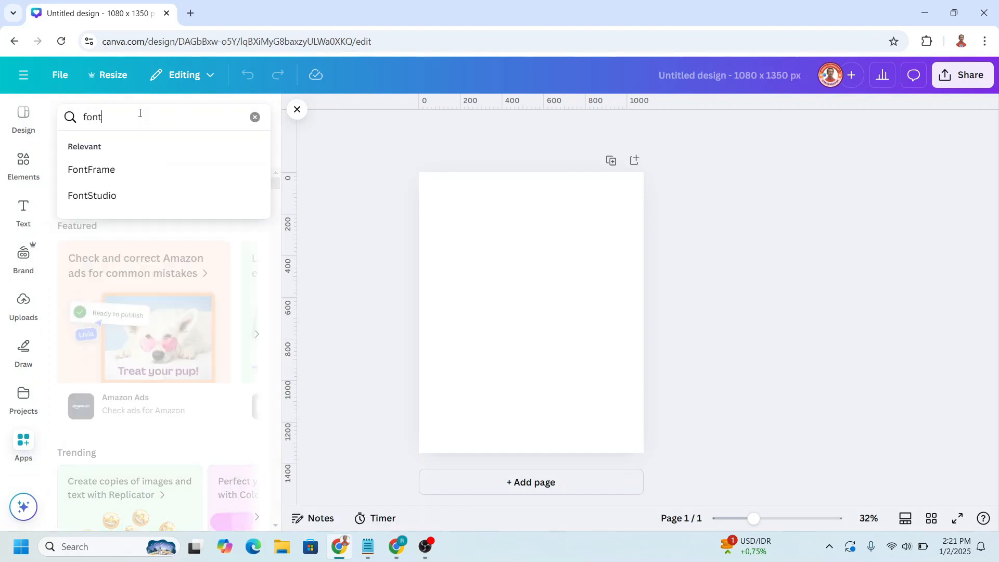
{"action": "left_click", "coordinate": [92, 196]}
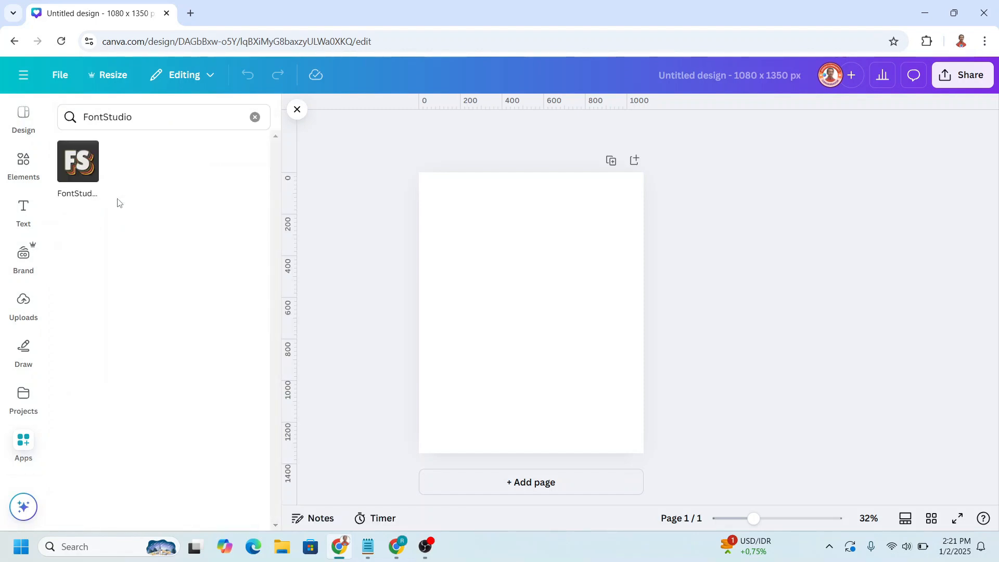
{"action": "left_click", "coordinate": [77, 161]}
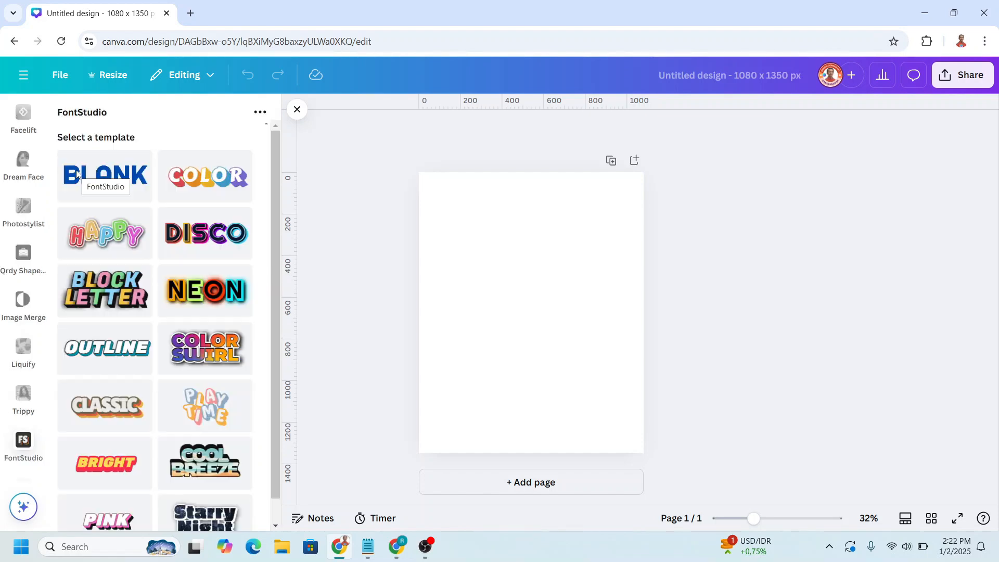
Step: Pick the Happy style, retype it as SMILE, widen letter spacing to 160, review letter fill
{"action": "left_click", "coordinate": [105, 232]}
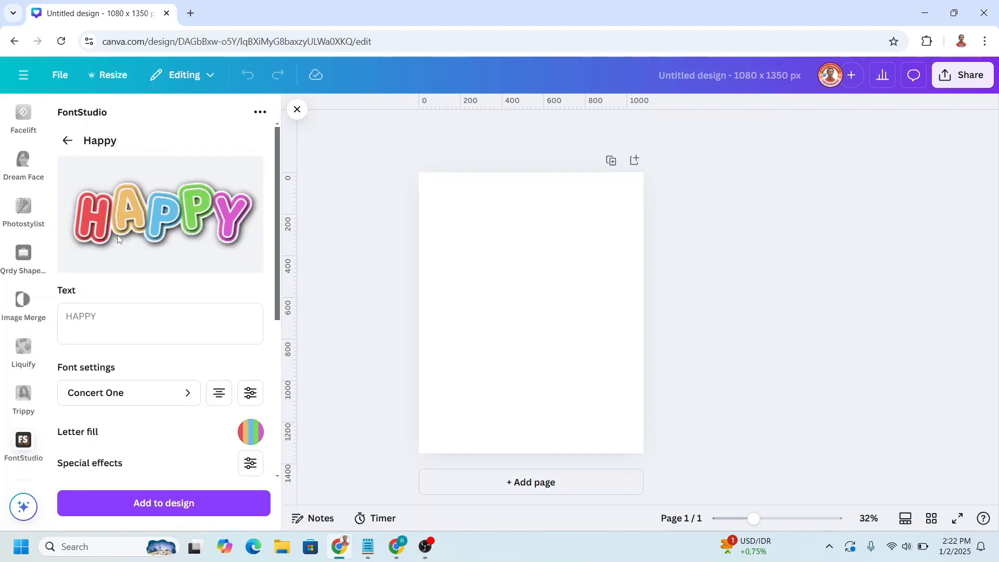
{"action": "left_click", "coordinate": [159, 323]}
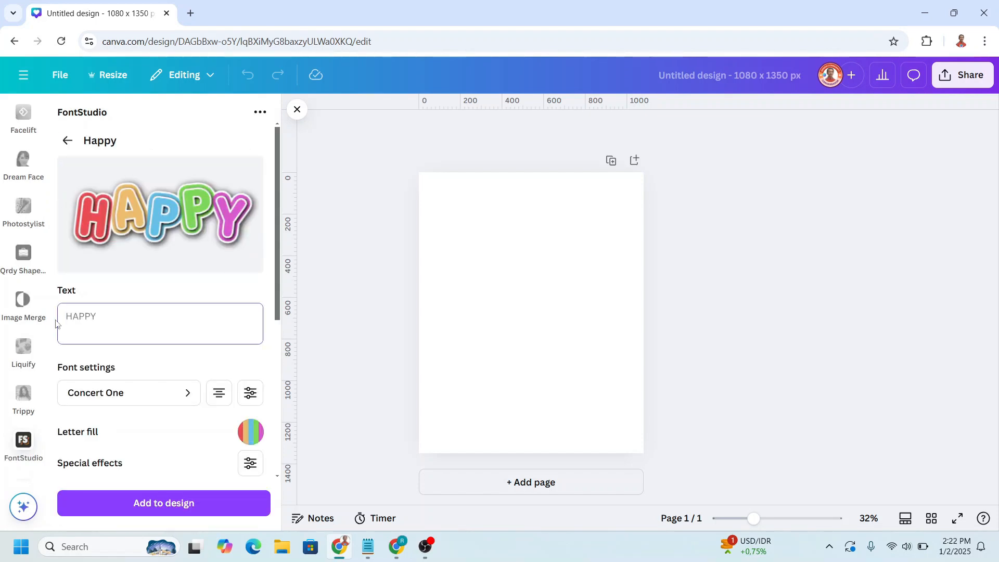
{"action": "type", "text": "SMI"}
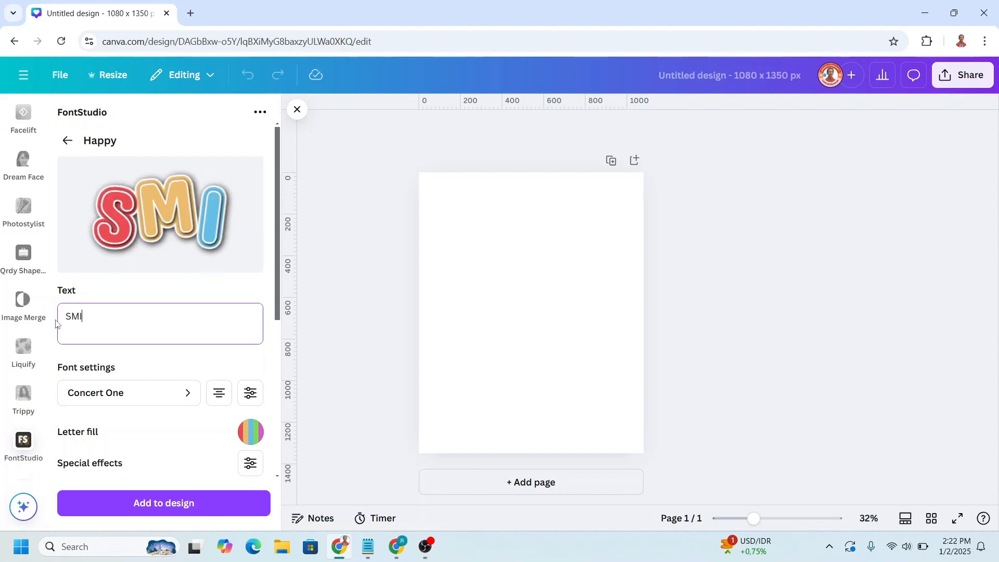
{"action": "left_click", "coordinate": [249, 392]}
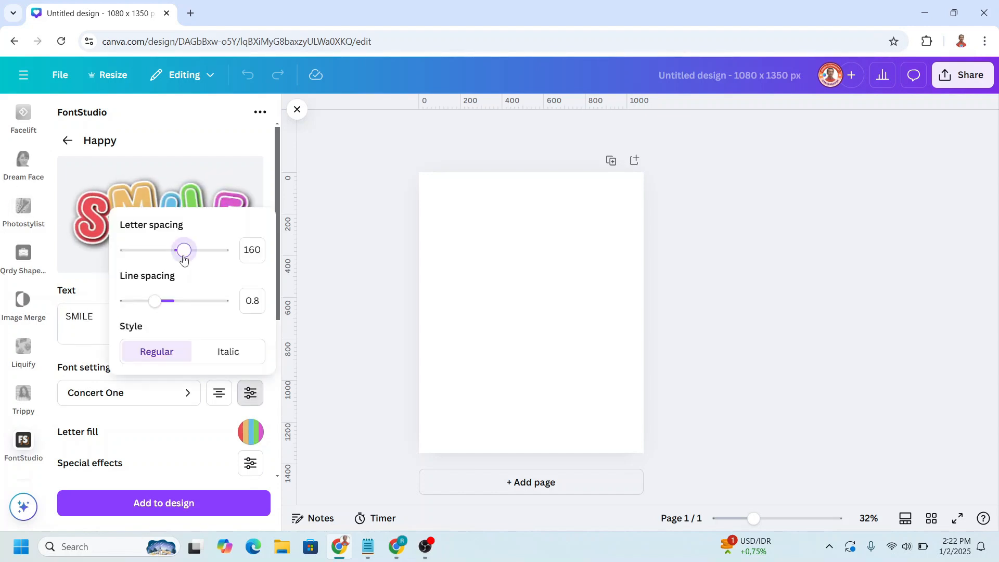
{"action": "left_click_drag", "start_coordinate": [183, 249], "coordinate": [194, 250]}
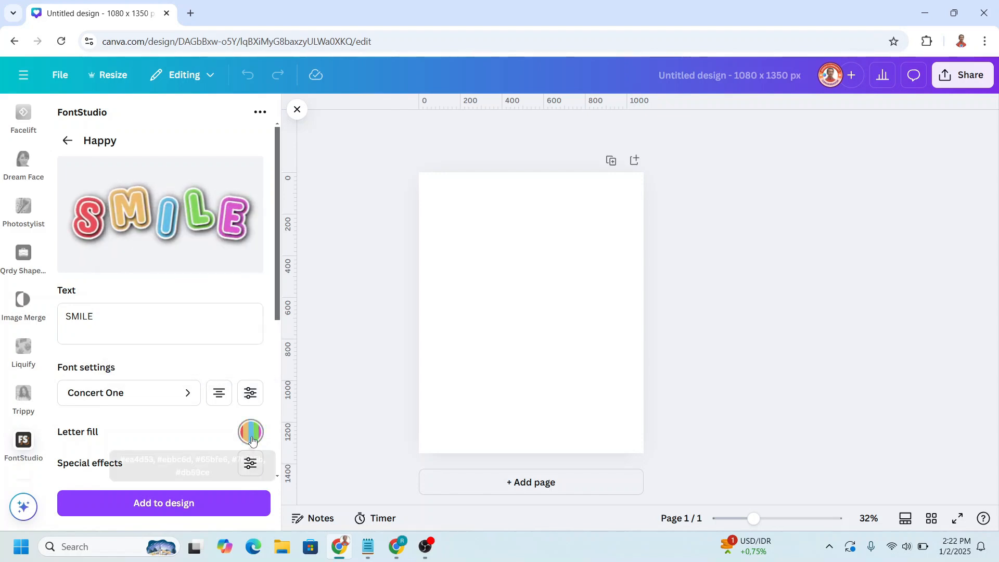
{"action": "left_click", "coordinate": [251, 432]}
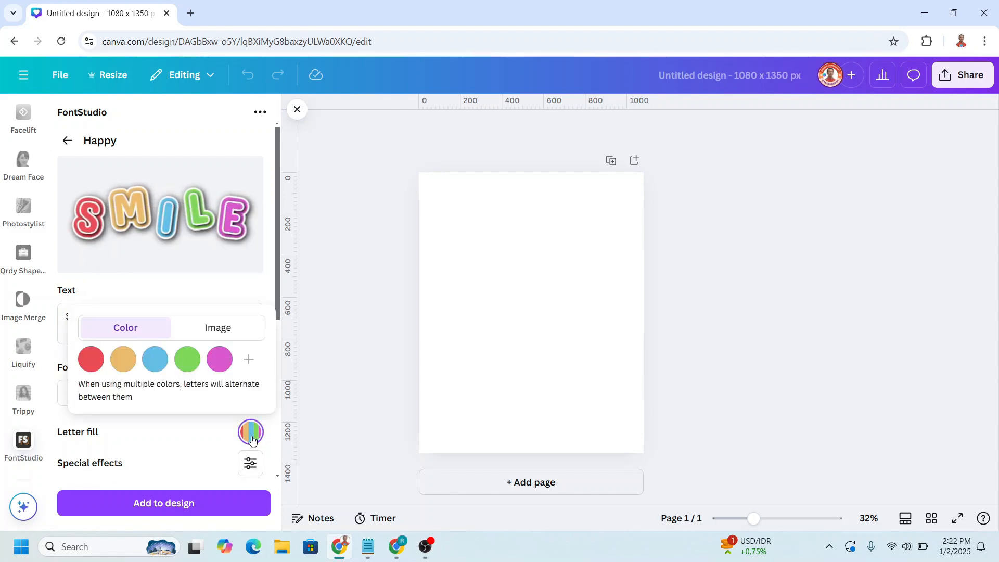
Step: Set letter tilt to 13 and letter separation to -1 in Special effects
{"action": "left_click", "coordinate": [249, 463]}
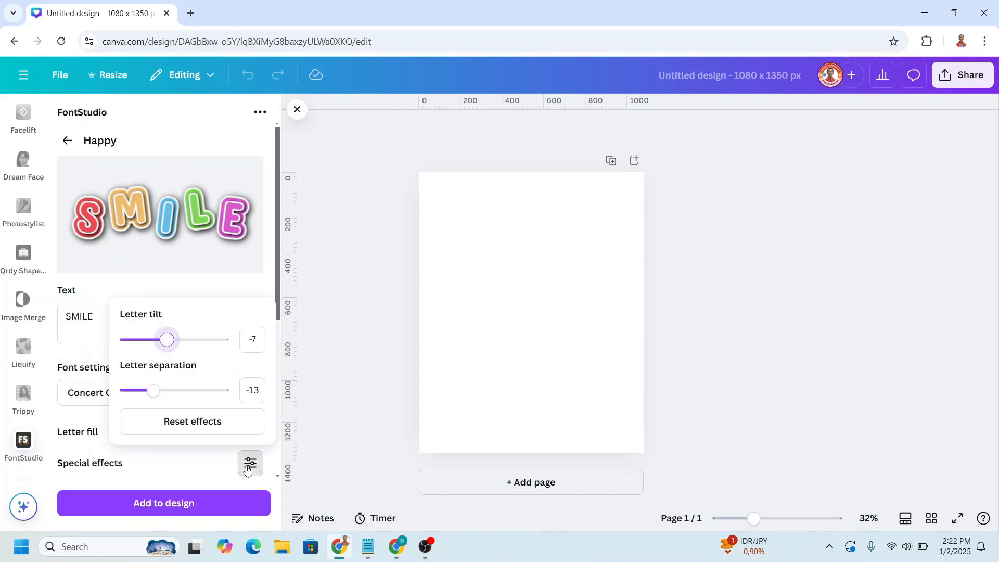
{"action": "mouse_move", "coordinate": [167, 339]}
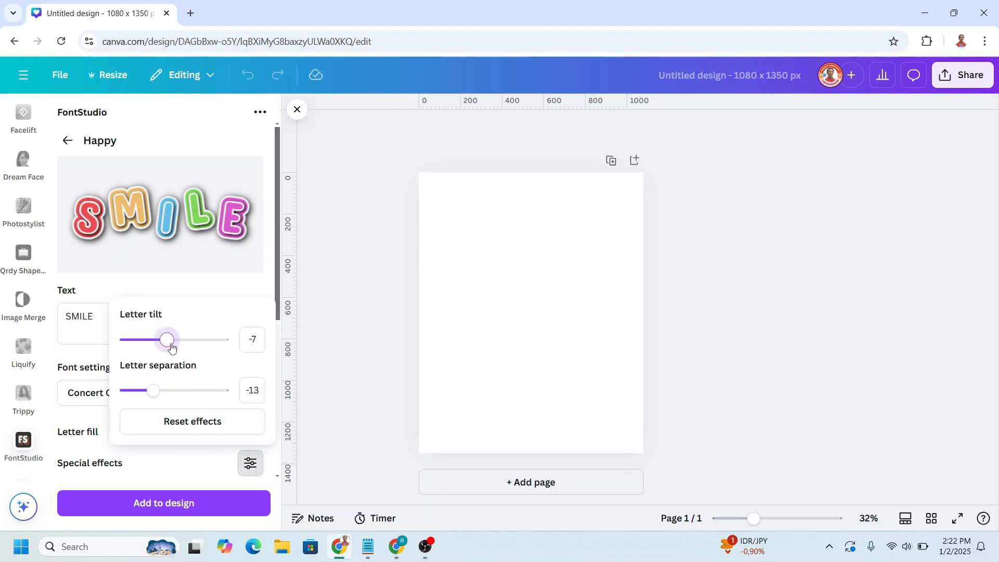
{"action": "left_click_drag", "start_coordinate": [166, 339], "coordinate": [185, 339]}
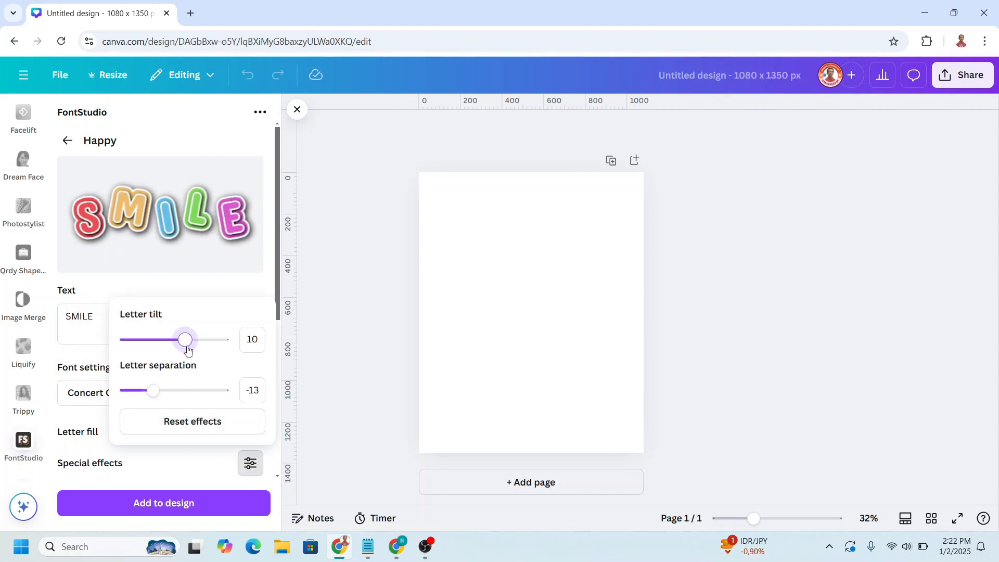
{"action": "left_click_drag", "start_coordinate": [184, 338], "coordinate": [188, 339]}
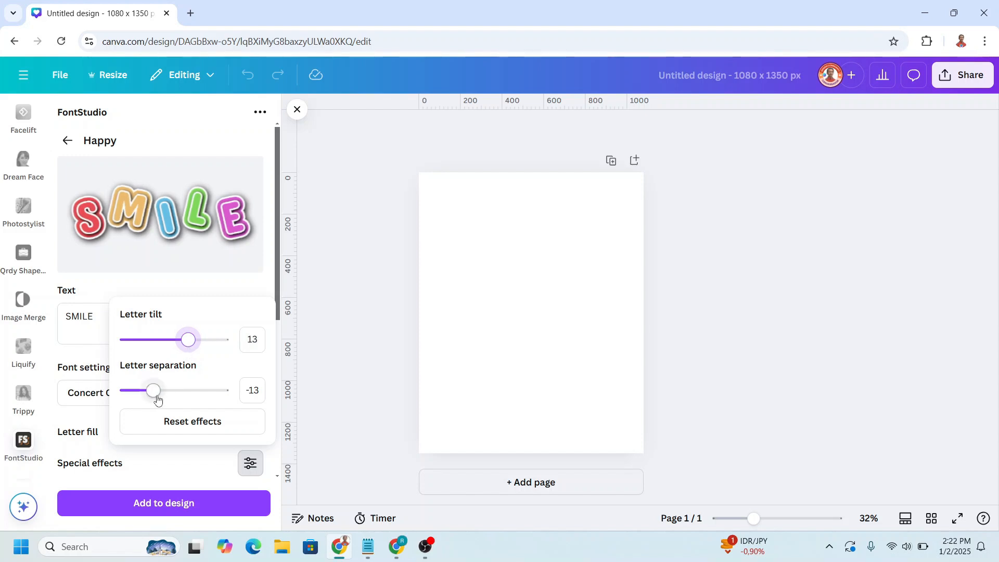
{"action": "left_click_drag", "start_coordinate": [152, 390], "coordinate": [173, 390]}
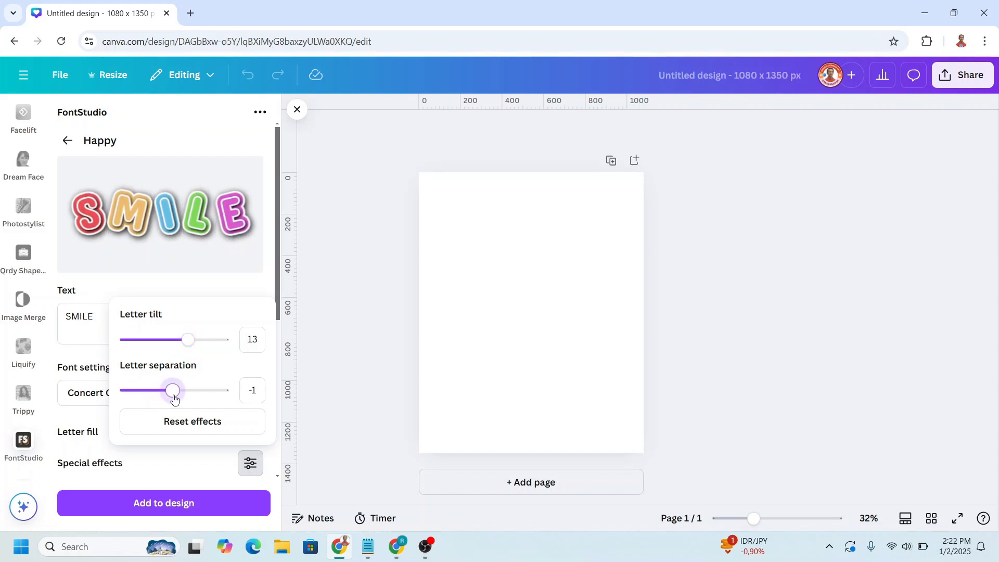
{"action": "left_click_drag", "start_coordinate": [174, 390], "coordinate": [199, 390]}
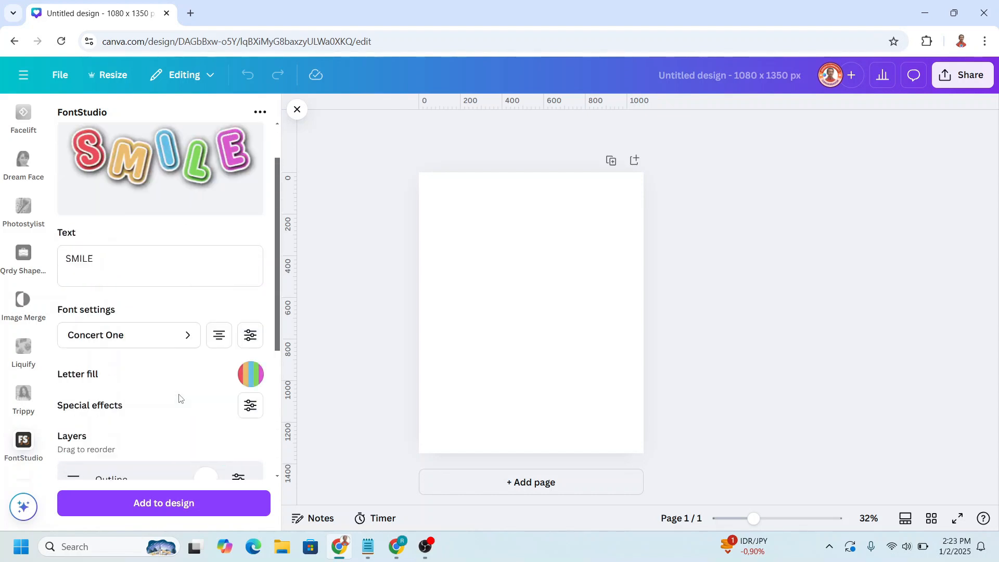
Step: Remove the extra shadow layer, add SMILE to the page, and enlarge it to near page width
{"action": "scroll", "scroll_direction": "down", "scroll_amount": 3}
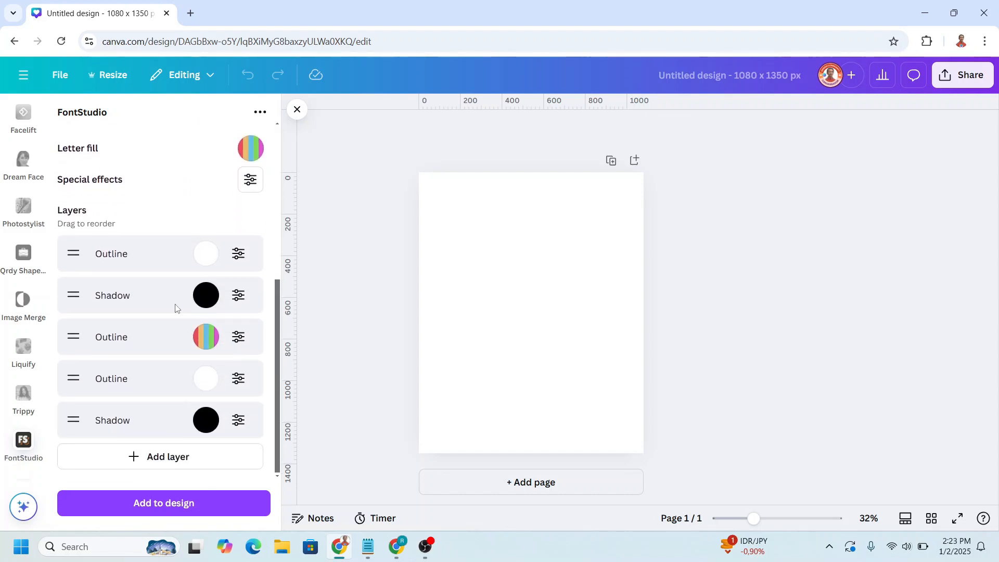
{"action": "left_click", "coordinate": [238, 420]}
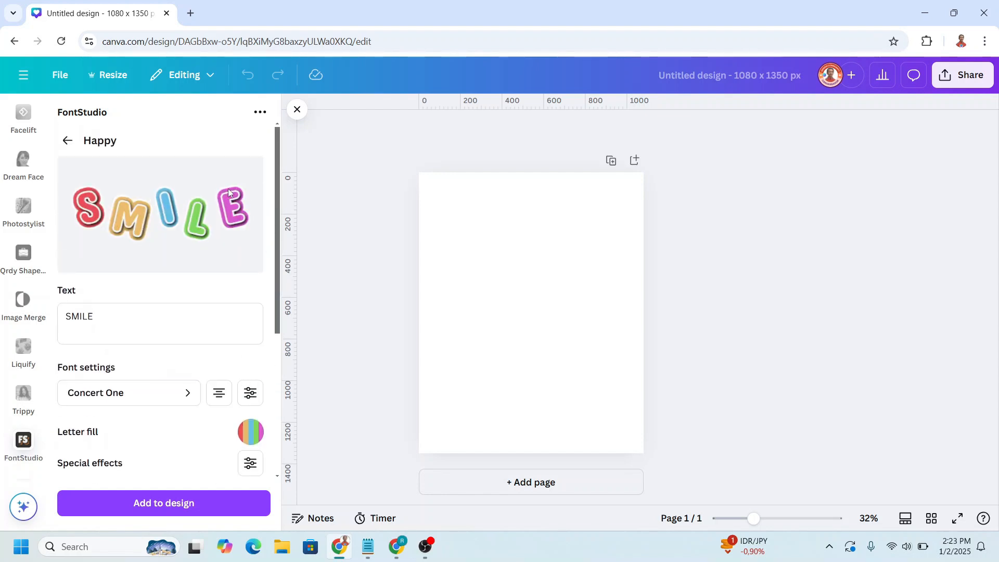
{"action": "mouse_move", "coordinate": [224, 259]}
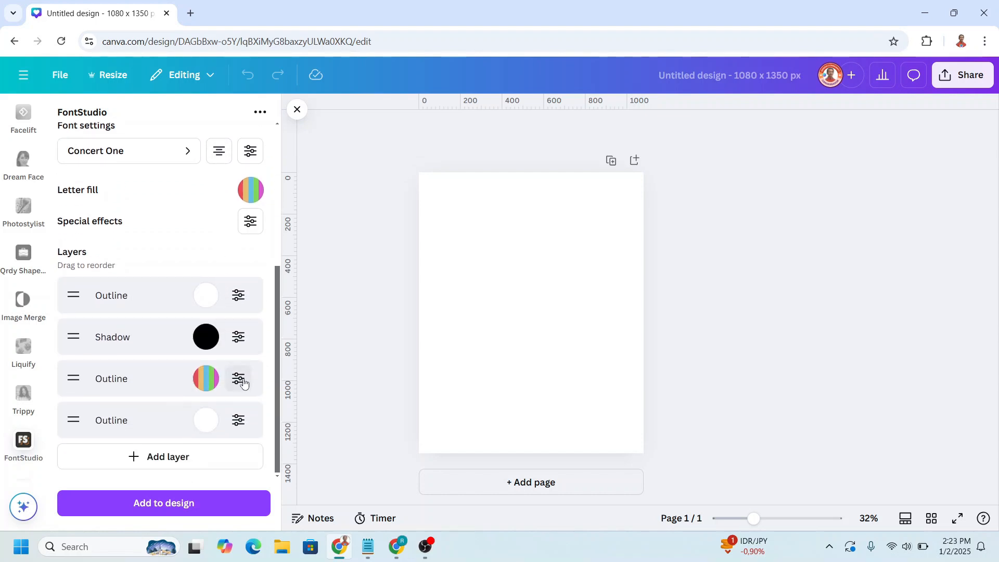
{"action": "left_click", "coordinate": [239, 378]}
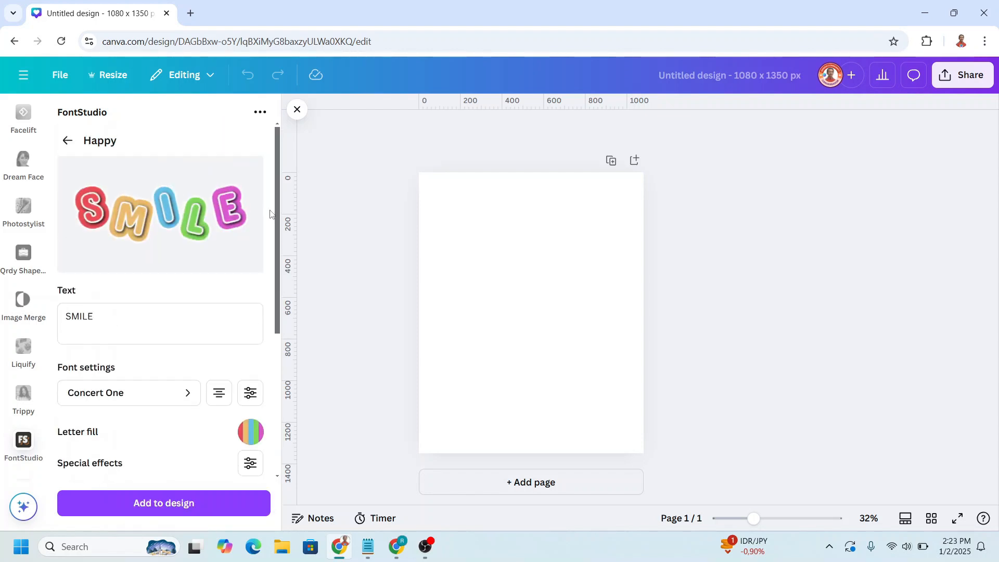
{"action": "mouse_move", "coordinate": [248, 233]}
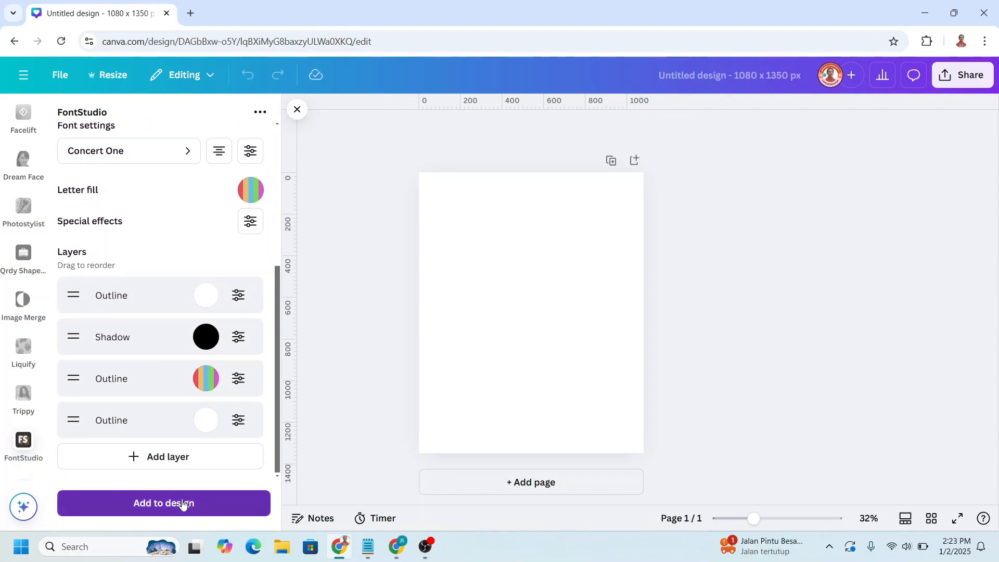
{"action": "left_click", "coordinate": [163, 503]}
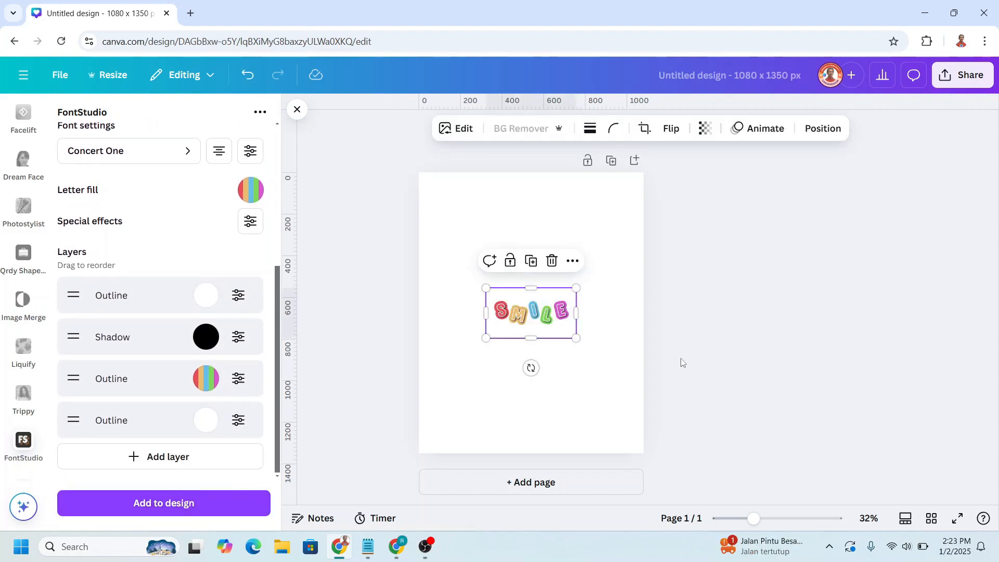
{"action": "left_click_drag", "start_coordinate": [579, 338], "coordinate": [644, 375]}
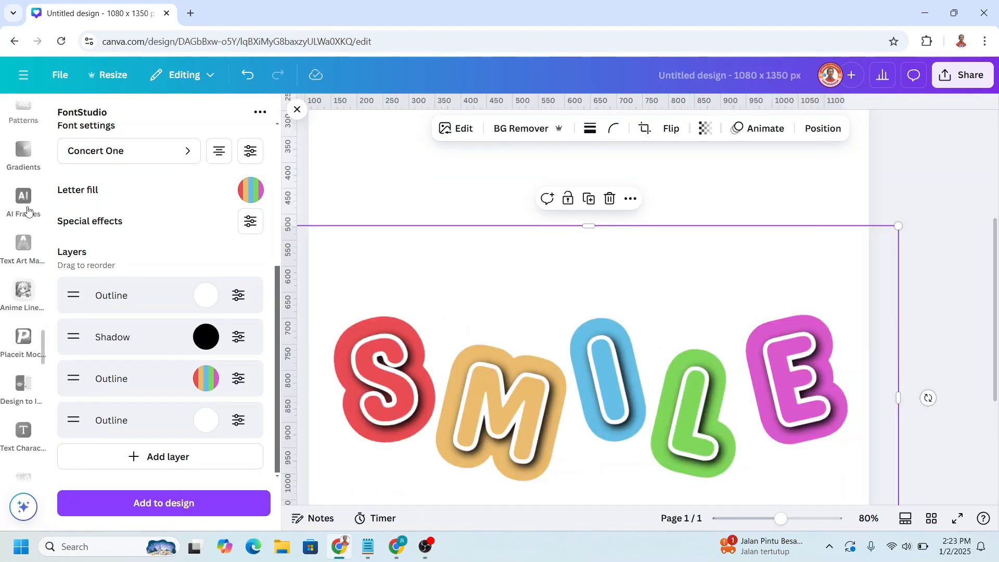
Step: Add a small white circle dot atop each SMILE letter
{"action": "left_click", "coordinate": [23, 167]}
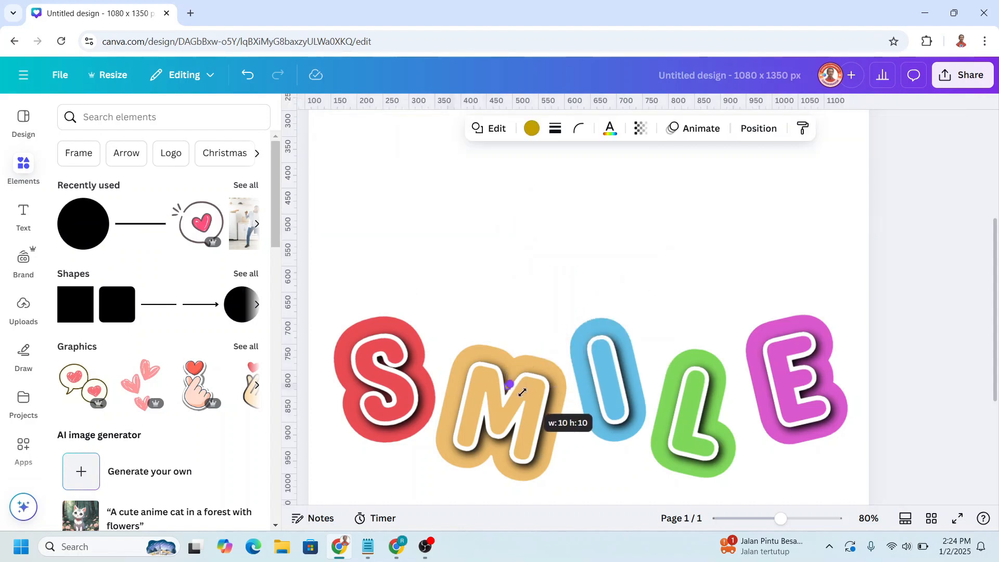
{"action": "left_click", "coordinate": [508, 384]}
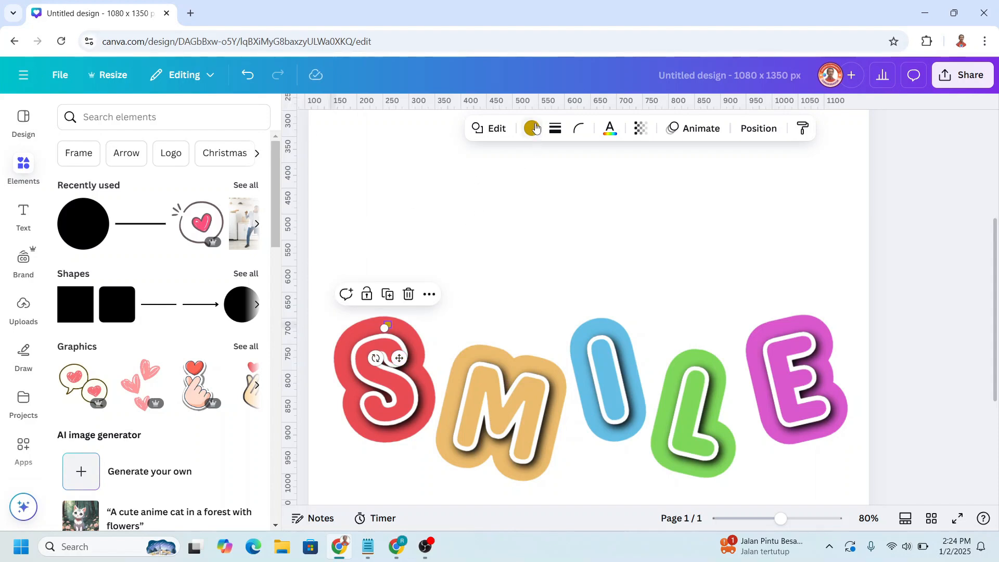
{"action": "left_click", "coordinate": [530, 128]}
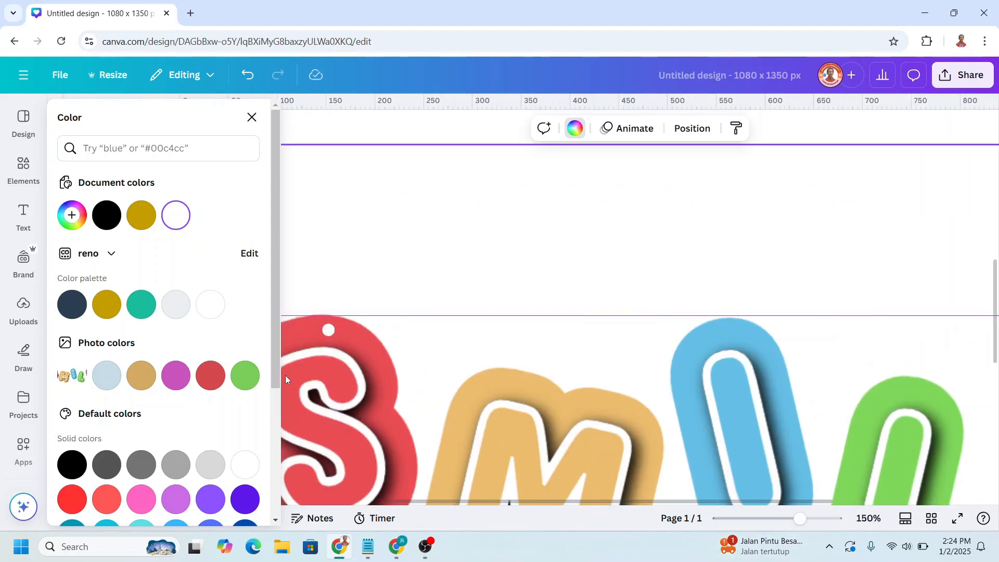
{"action": "left_click", "coordinate": [329, 329]}
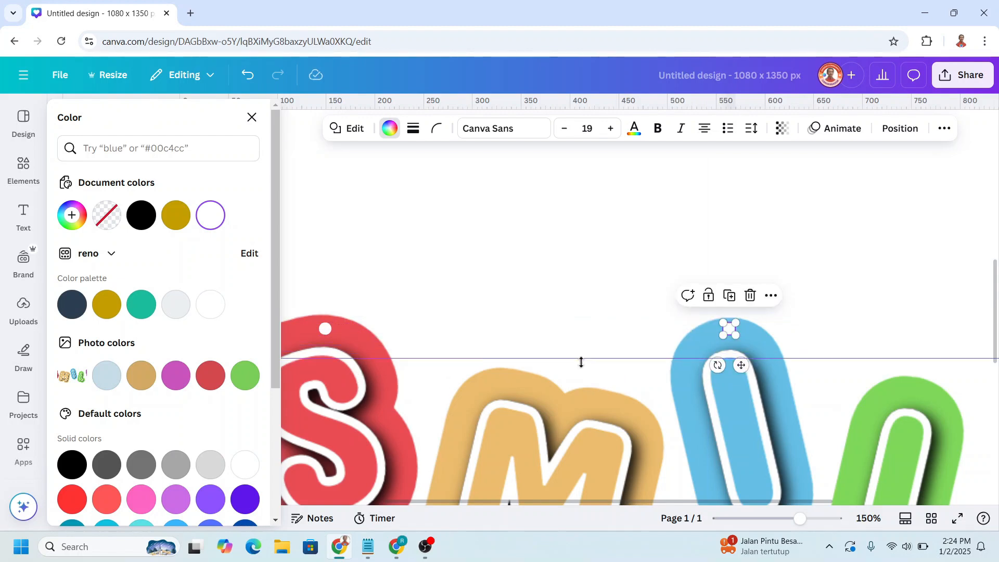
{"action": "left_click", "coordinate": [23, 168]}
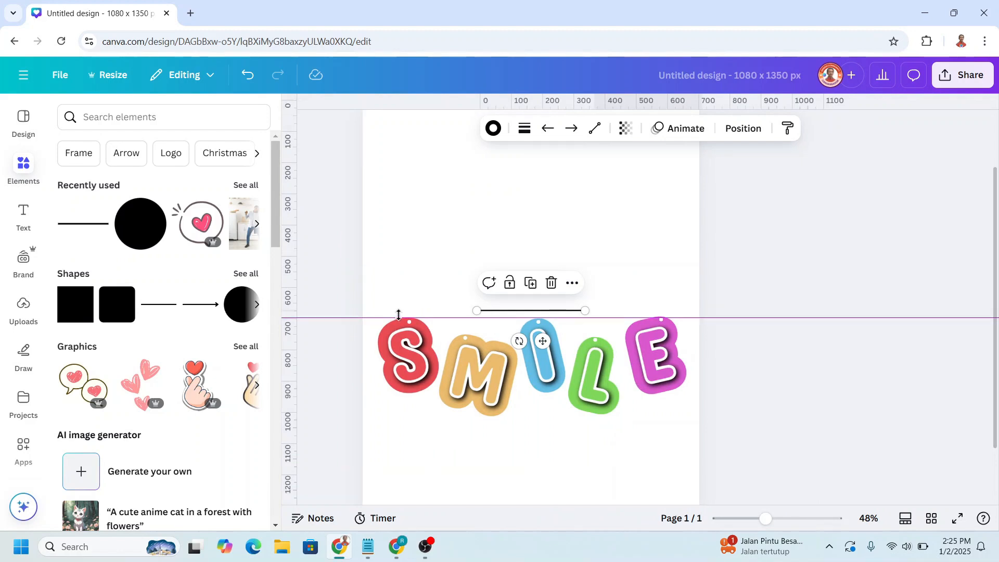
Step: Pin a line on the S dot and stretch it to the page top
{"action": "left_click", "coordinate": [412, 331]}
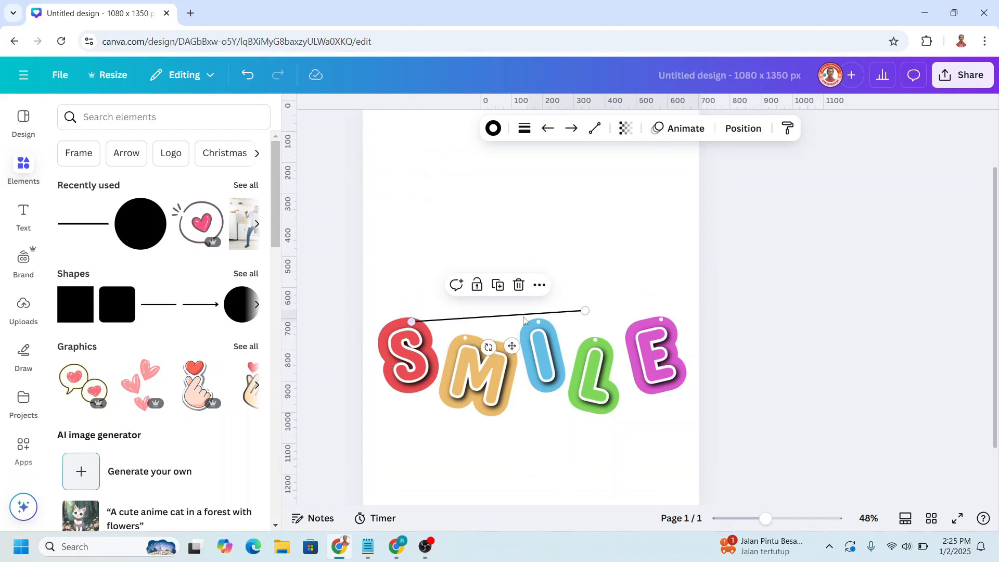
{"action": "left_click_drag", "start_coordinate": [584, 311], "coordinate": [431, 134]}
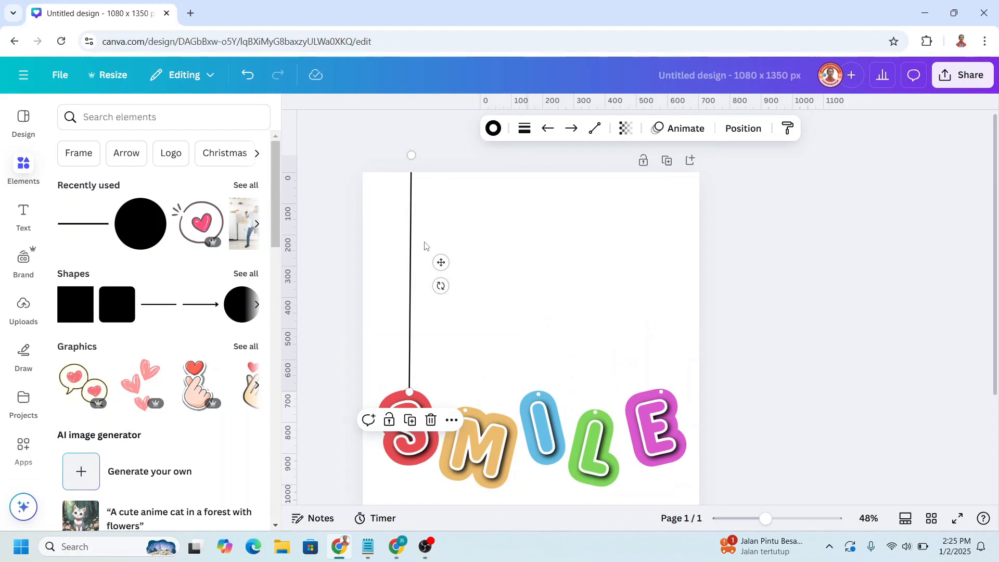
Step: Rotate the S string to -90 degrees in Position settings
{"action": "left_click", "coordinate": [742, 128]}
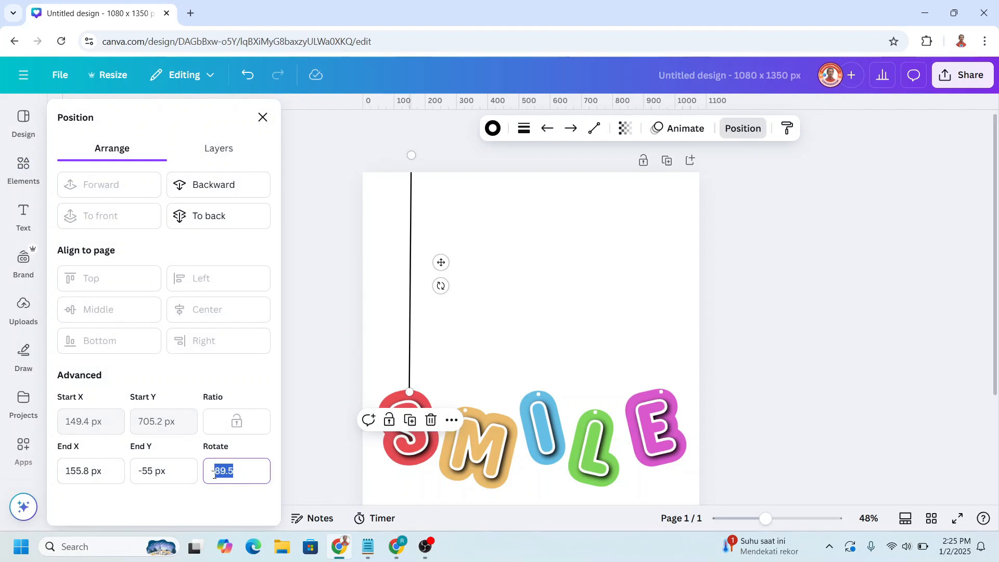
{"action": "type", "text": "-90°"}
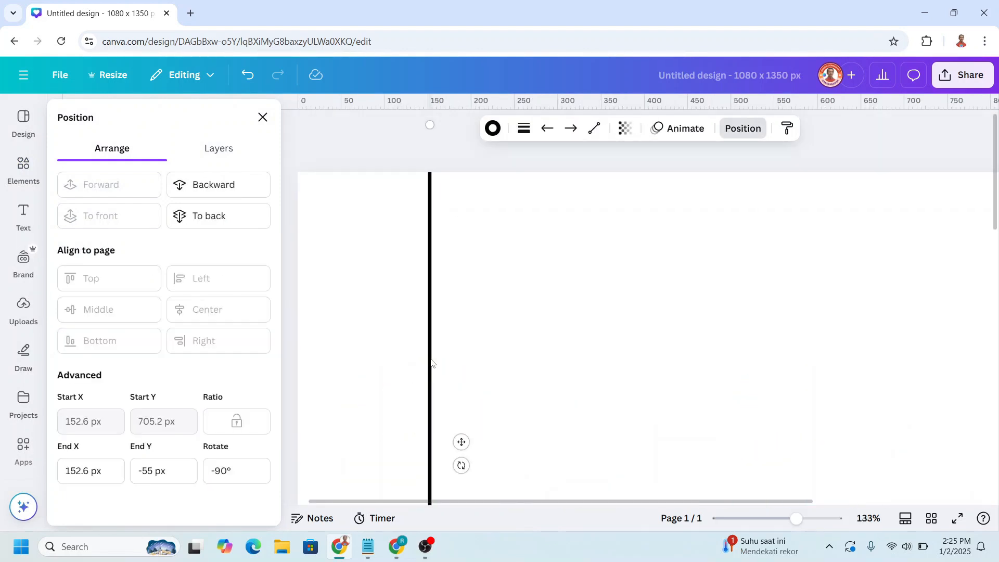
{"action": "scroll", "scroll_direction": "down", "scroll_amount": 3}
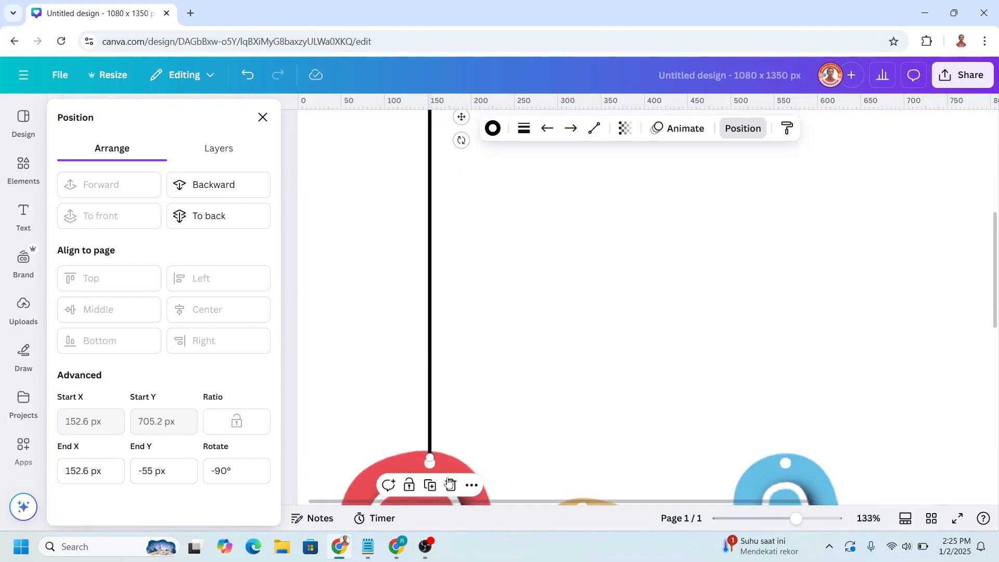